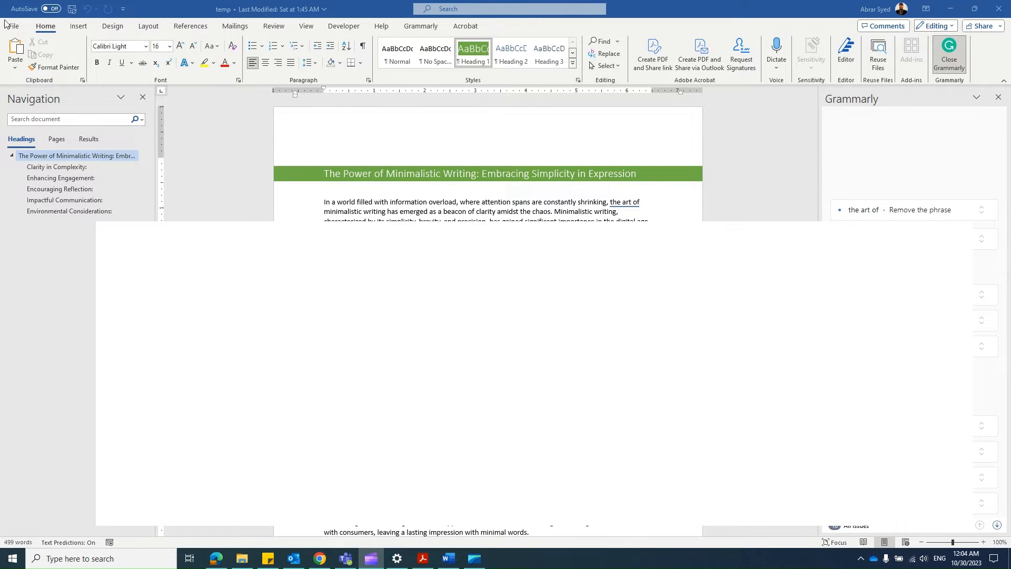
Switch from the document to the File backstage home screen
{"action": "left_click", "coordinate": [19, 25]}
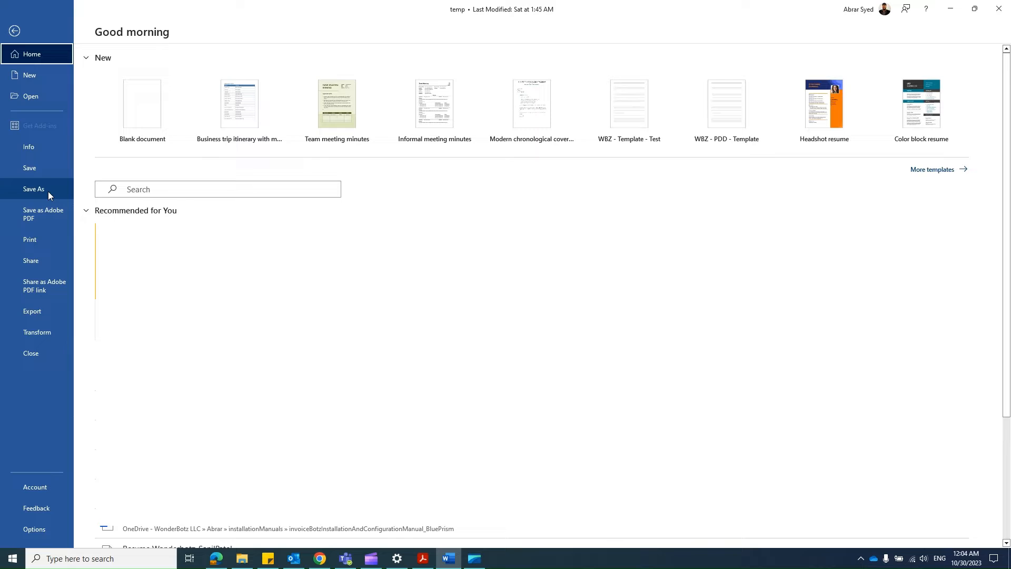
On Save As, choose Word Document (.docx) as the file type for temp on the Desktop
{"action": "left_click", "coordinate": [33, 189]}
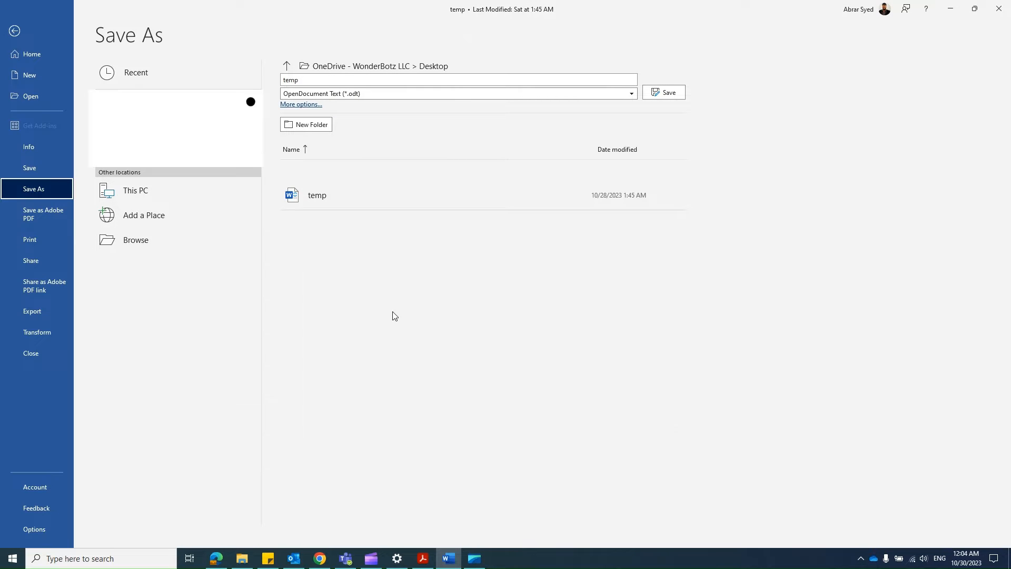
{"action": "left_click", "coordinate": [457, 93]}
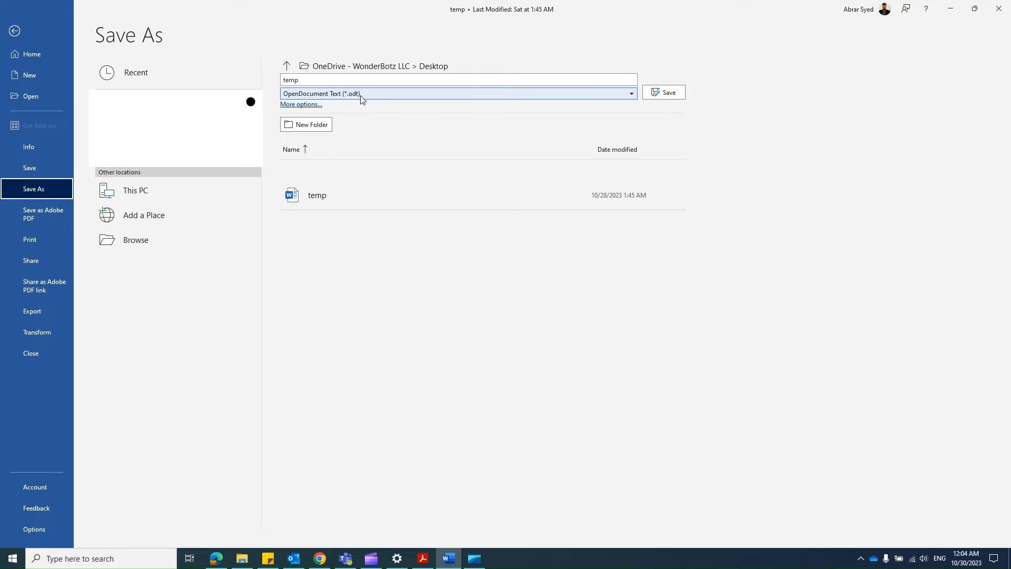
{"action": "mouse_move", "coordinate": [428, 98]}
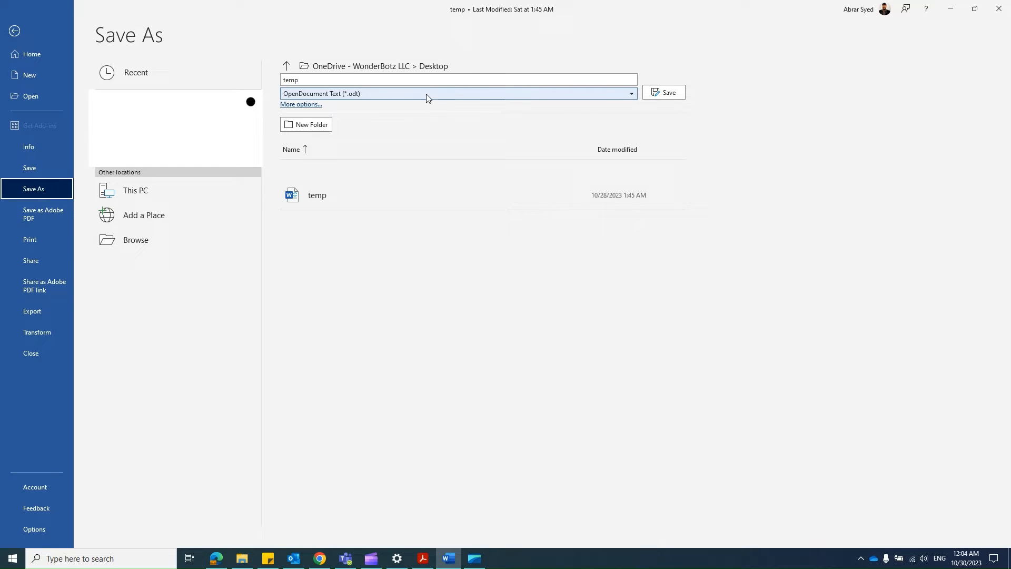
{"action": "left_click", "coordinate": [630, 93]}
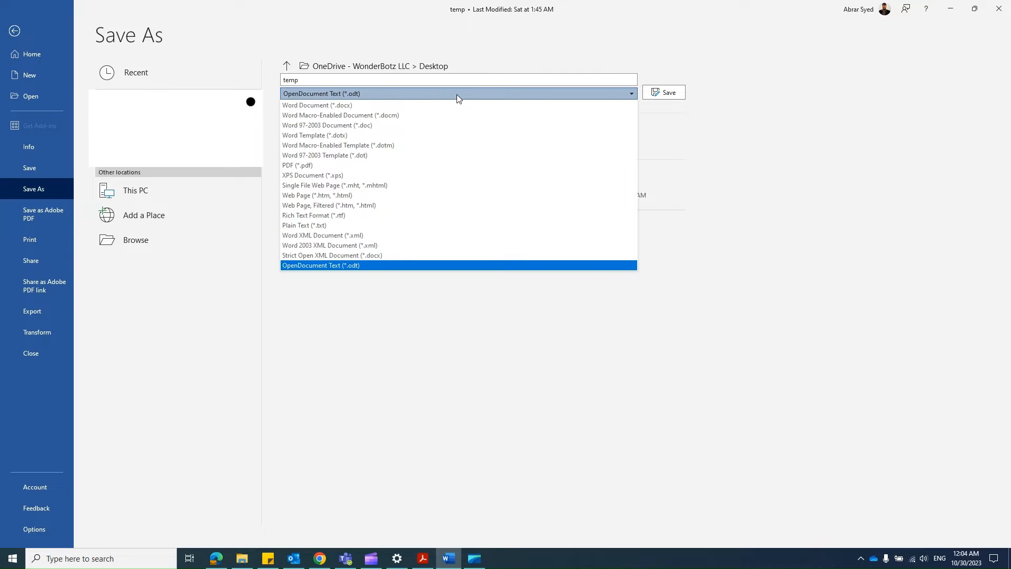
{"action": "mouse_move", "coordinate": [344, 107]}
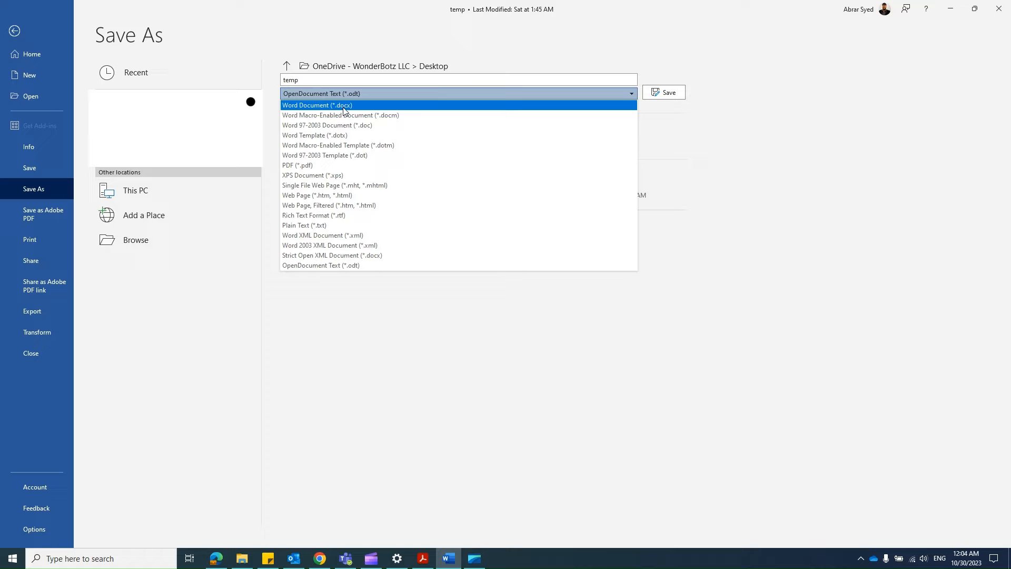
{"action": "left_click", "coordinate": [316, 105]}
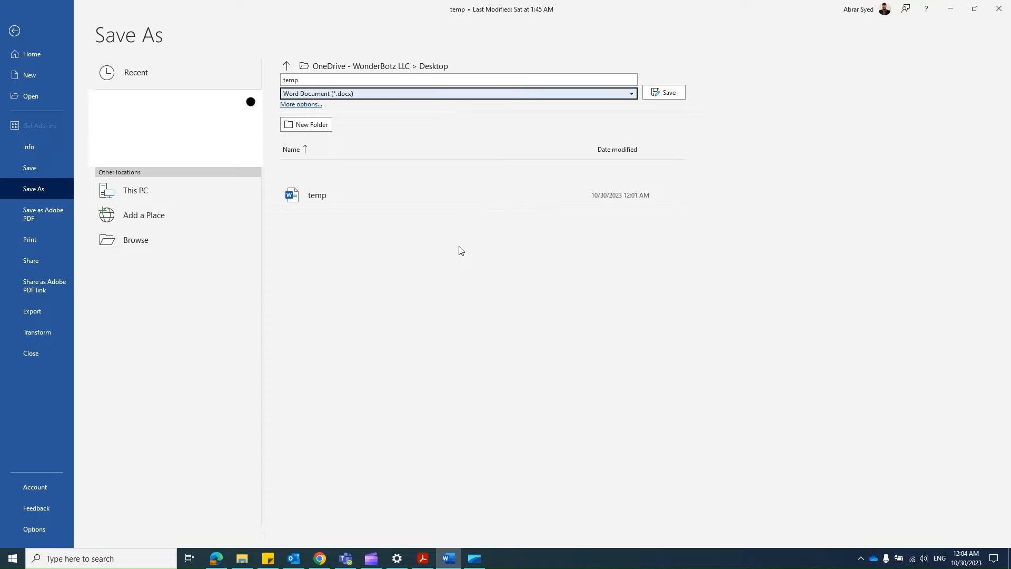
{"action": "mouse_move", "coordinate": [413, 270]}
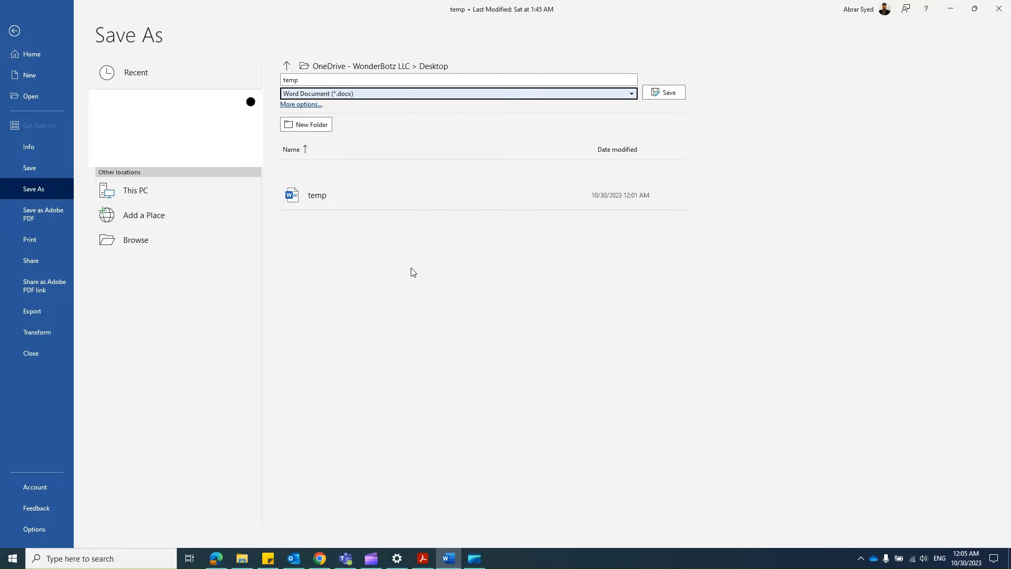
{"action": "mouse_move", "coordinate": [381, 254]}
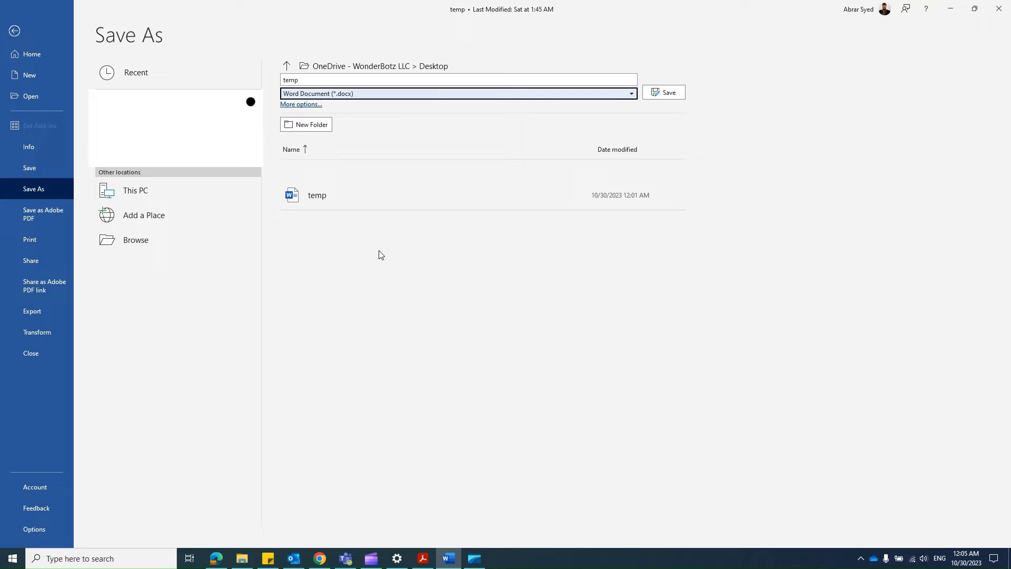
{"action": "mouse_move", "coordinate": [379, 247]}
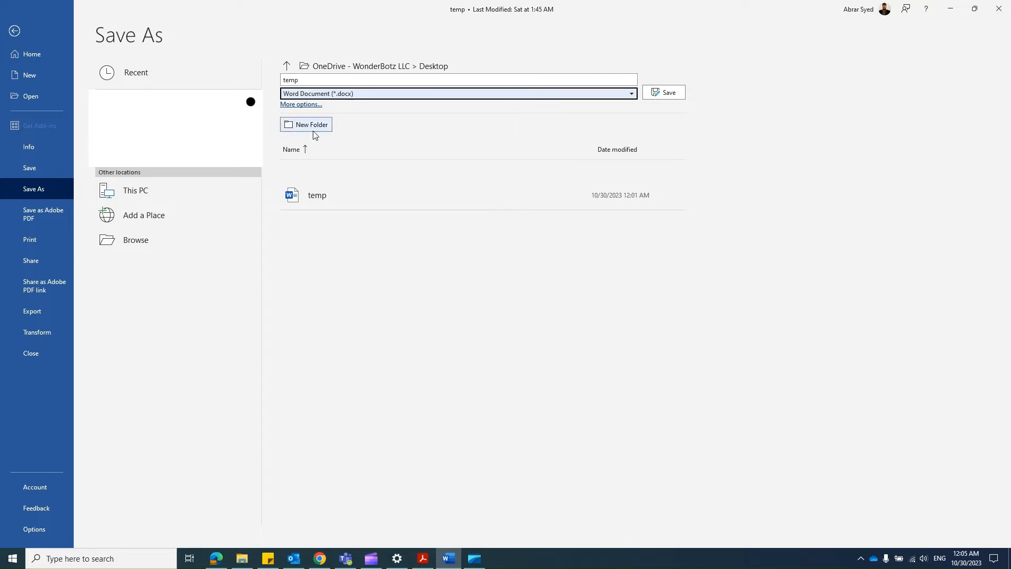
{"action": "mouse_move", "coordinate": [630, 116]}
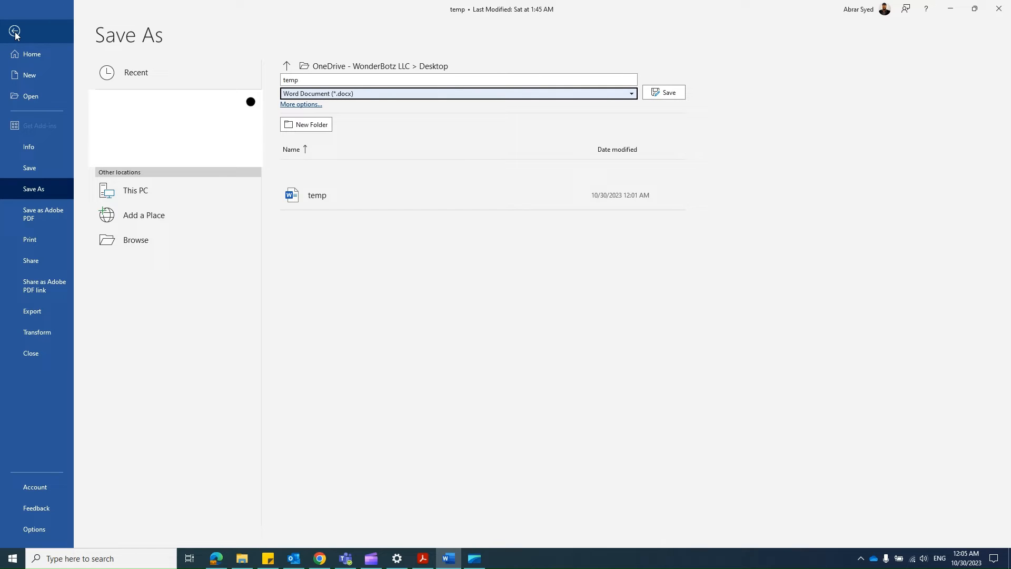
Return to the document and bring up Word Options on its General page
{"action": "left_click", "coordinate": [13, 33]}
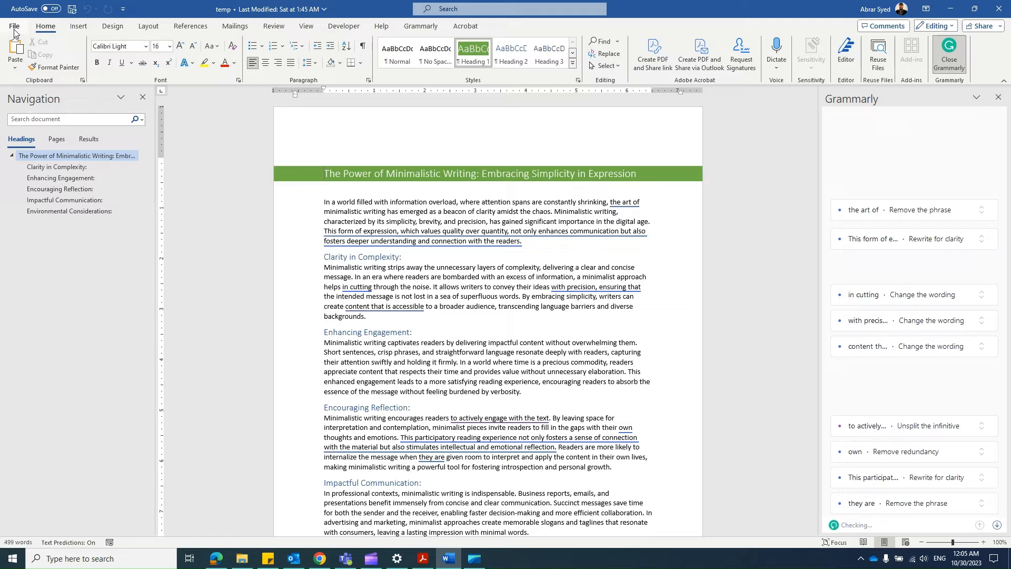
{"action": "left_click", "coordinate": [16, 26]}
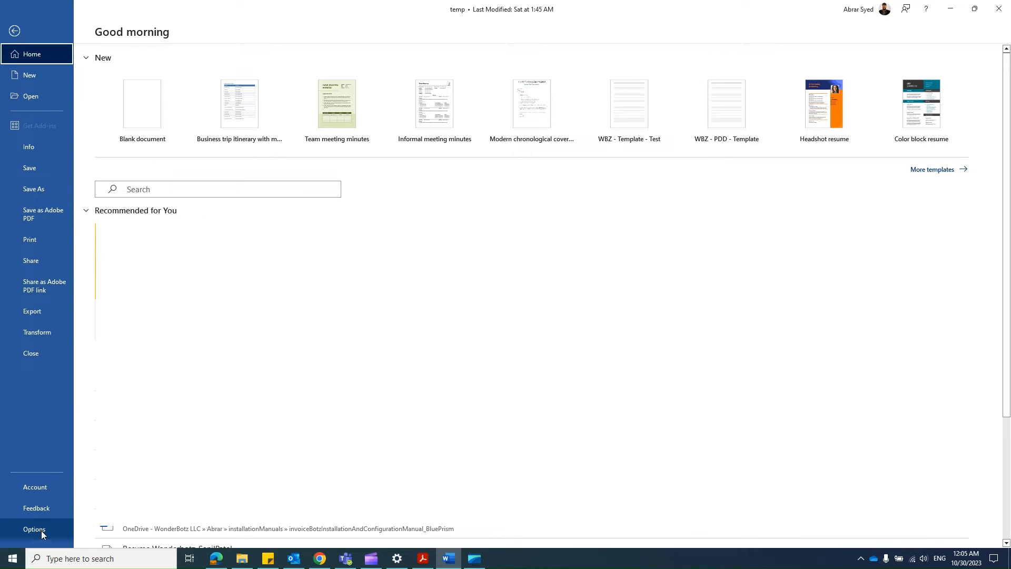
{"action": "left_click", "coordinate": [34, 529]}
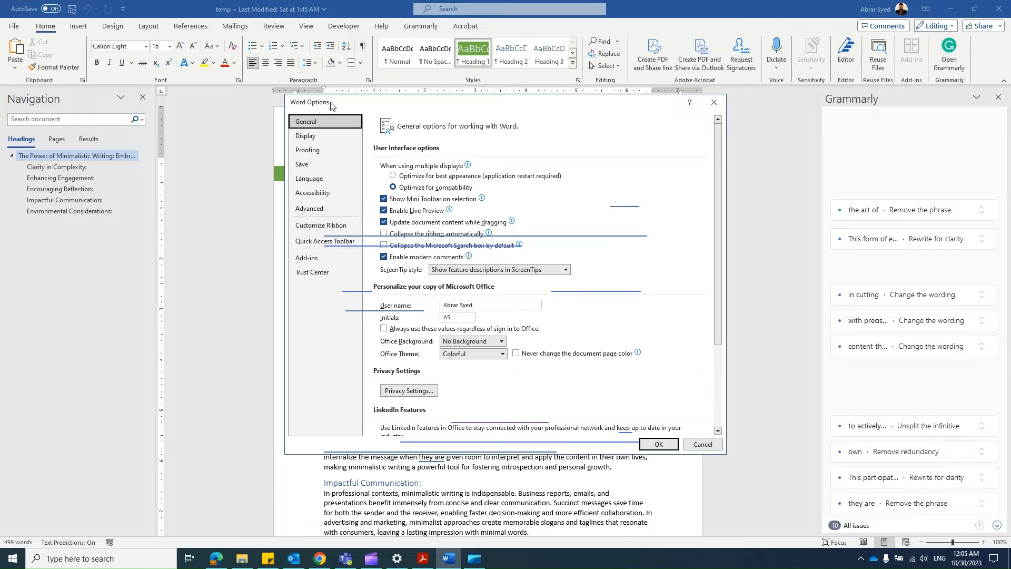
In the Save category, set 'Save files in this format' to Word Document (.docx)
{"action": "left_click", "coordinate": [302, 164]}
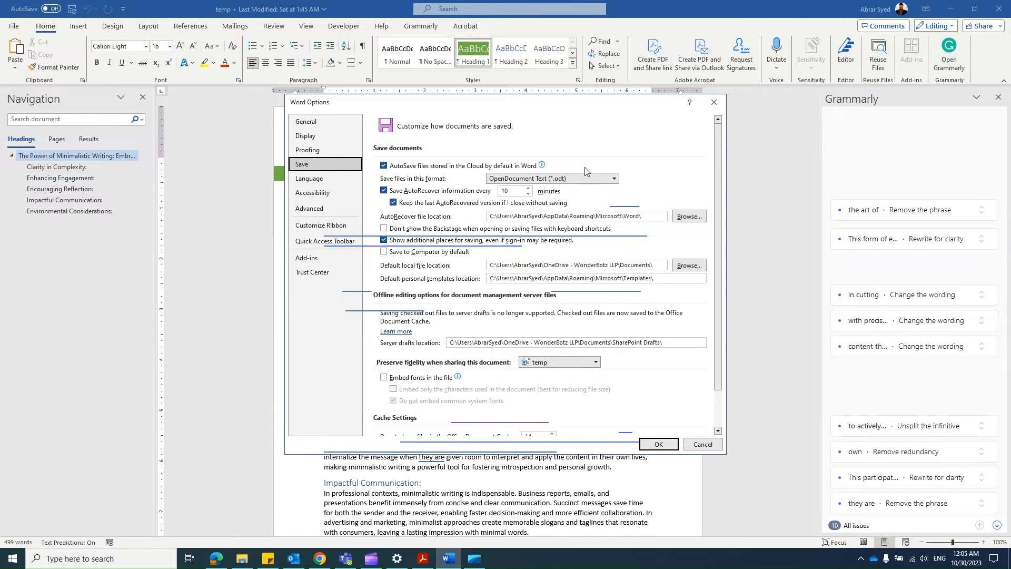
{"action": "mouse_move", "coordinate": [417, 179]}
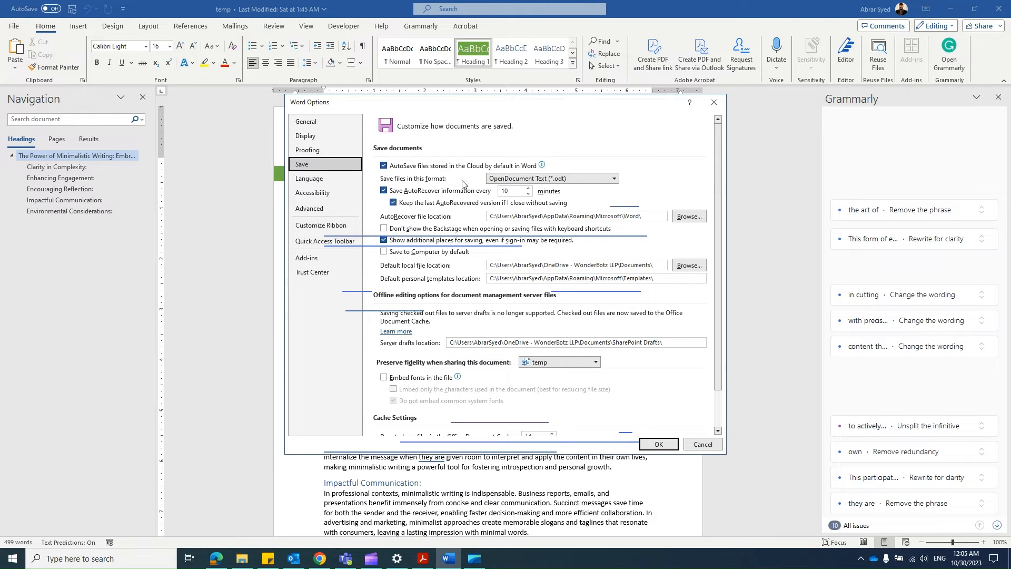
{"action": "mouse_move", "coordinate": [469, 182]}
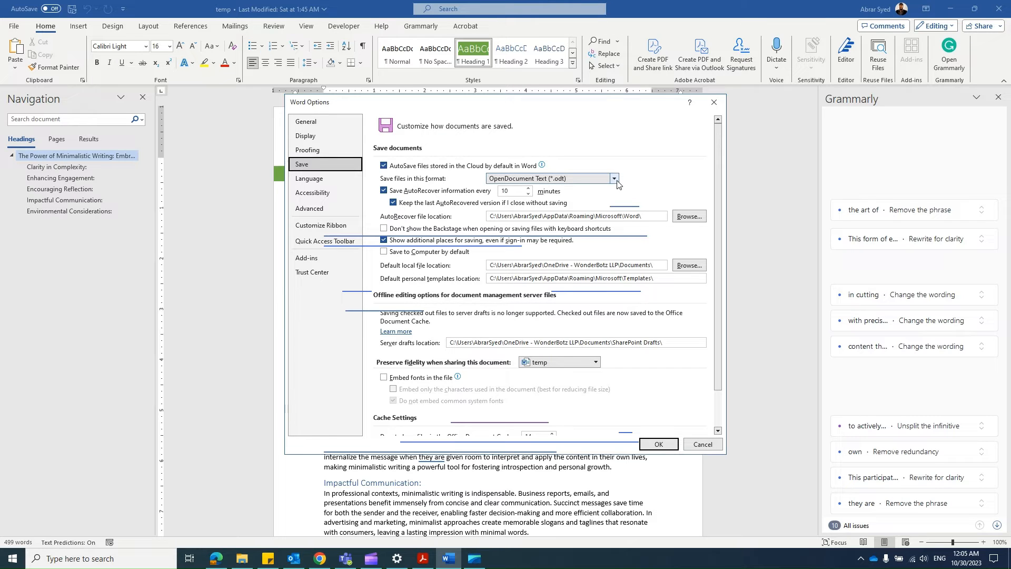
{"action": "left_click", "coordinate": [613, 178]}
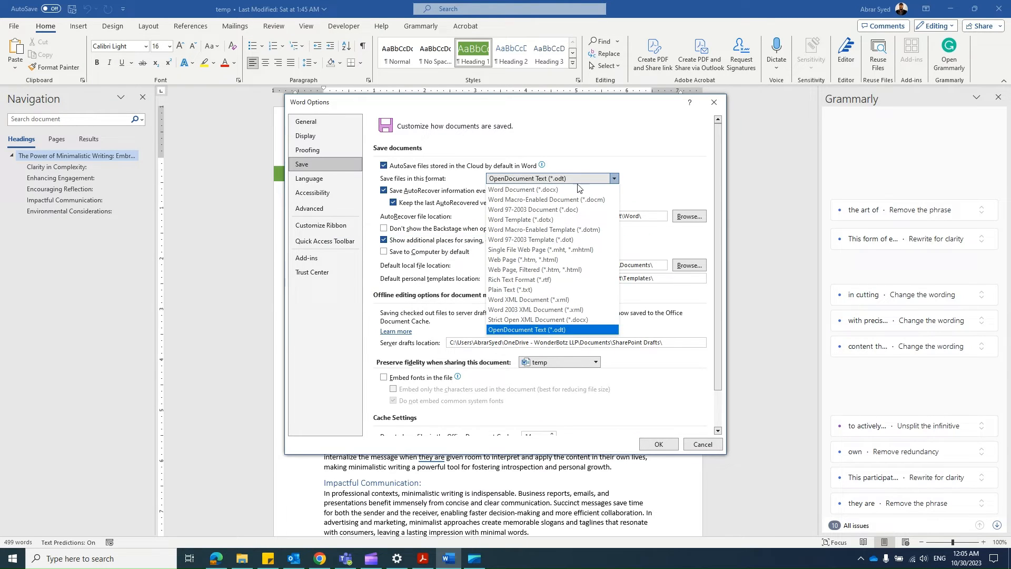
{"action": "left_click", "coordinate": [522, 190]}
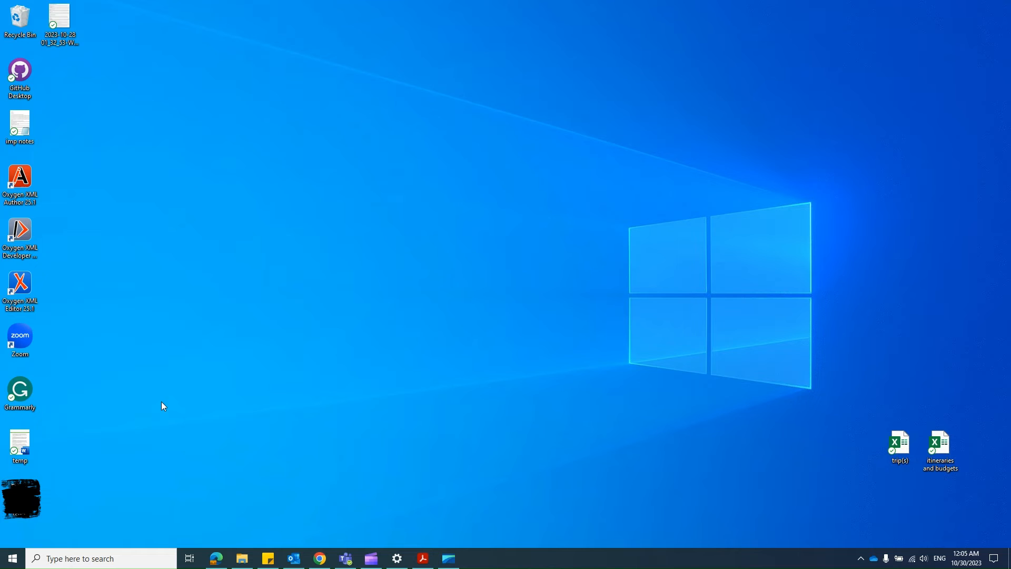
Reopen the temp document from the desktop and go to the File backstage screen
{"action": "double_click", "coordinate": [19, 444]}
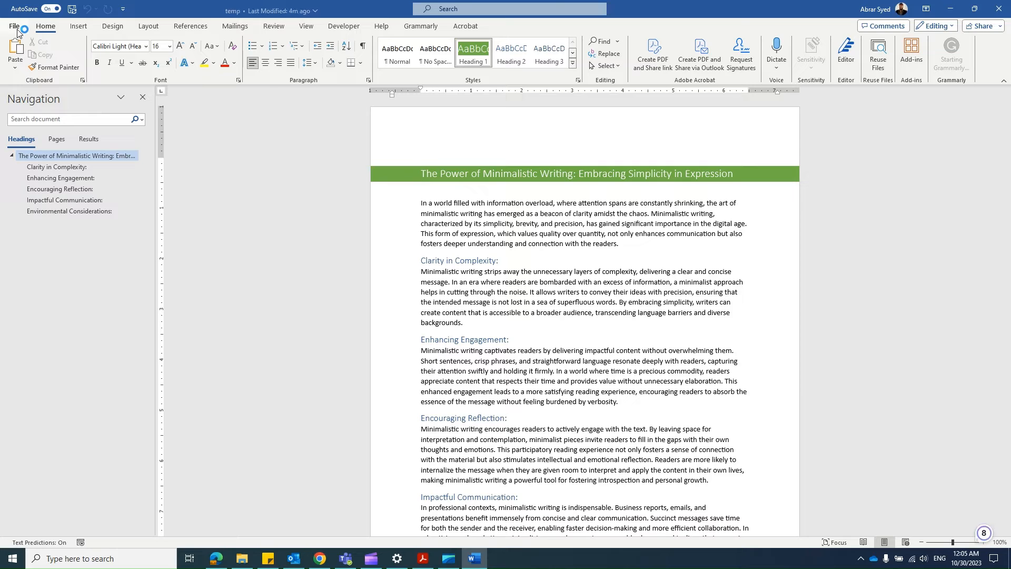
{"action": "left_click", "coordinate": [20, 26]}
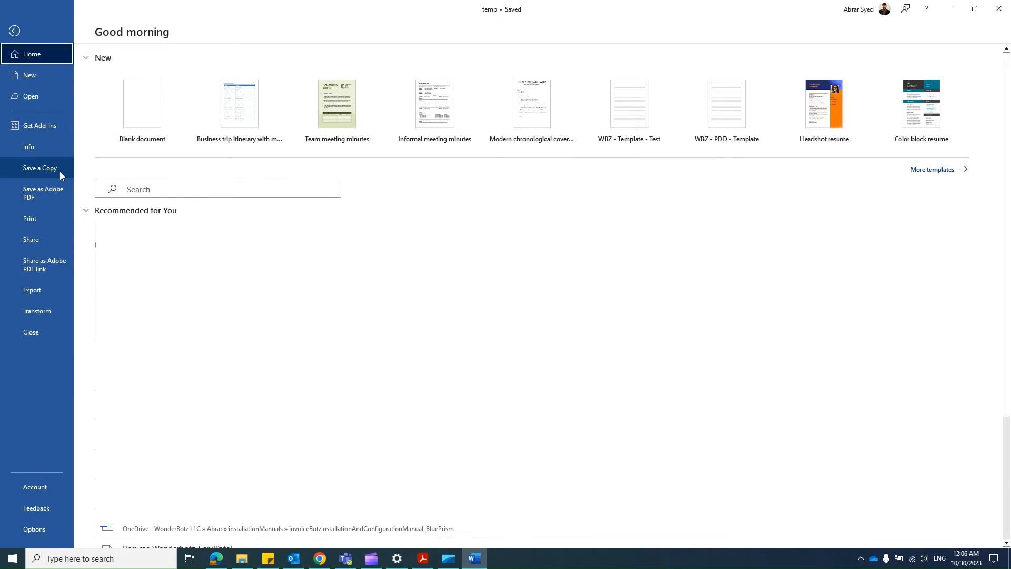
Check that Save a Copy offers .docx by default, then bring up Word Options
{"action": "left_click", "coordinate": [40, 168]}
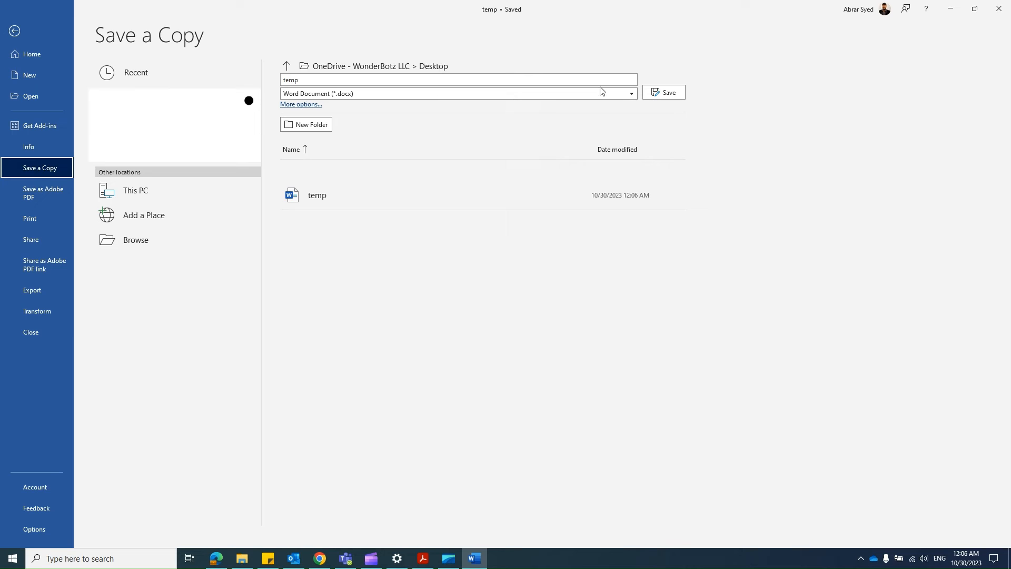
{"action": "left_click", "coordinate": [631, 92]}
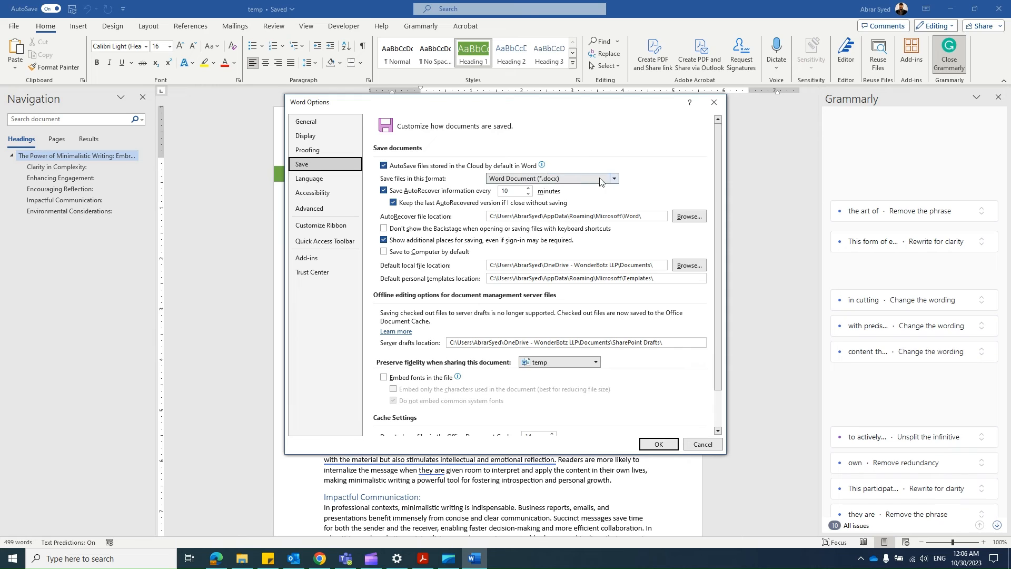
Expand the default save format list, with Word Document (.docx) still selected
{"action": "left_click", "coordinate": [613, 178]}
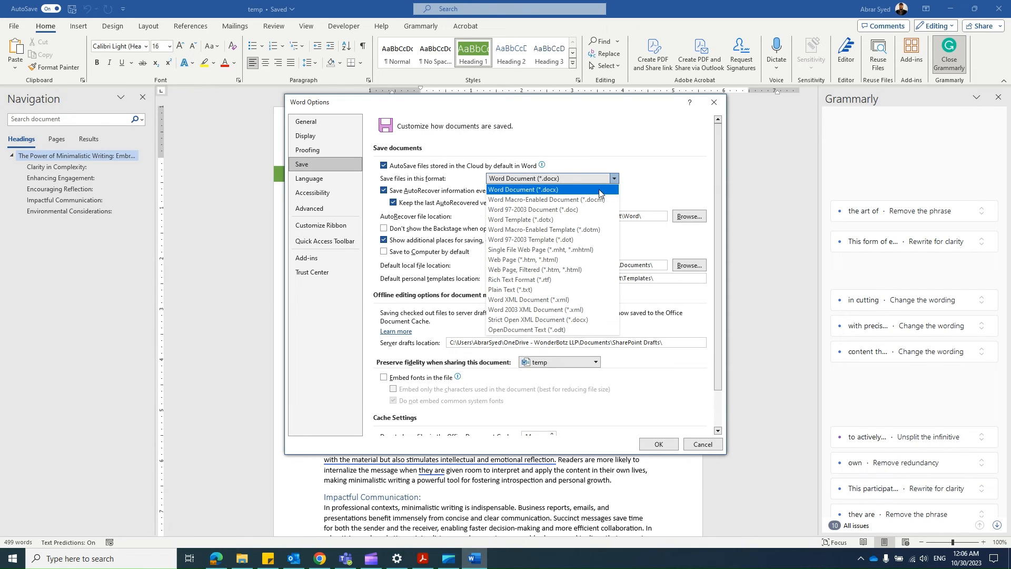
{"action": "mouse_move", "coordinate": [558, 239]}
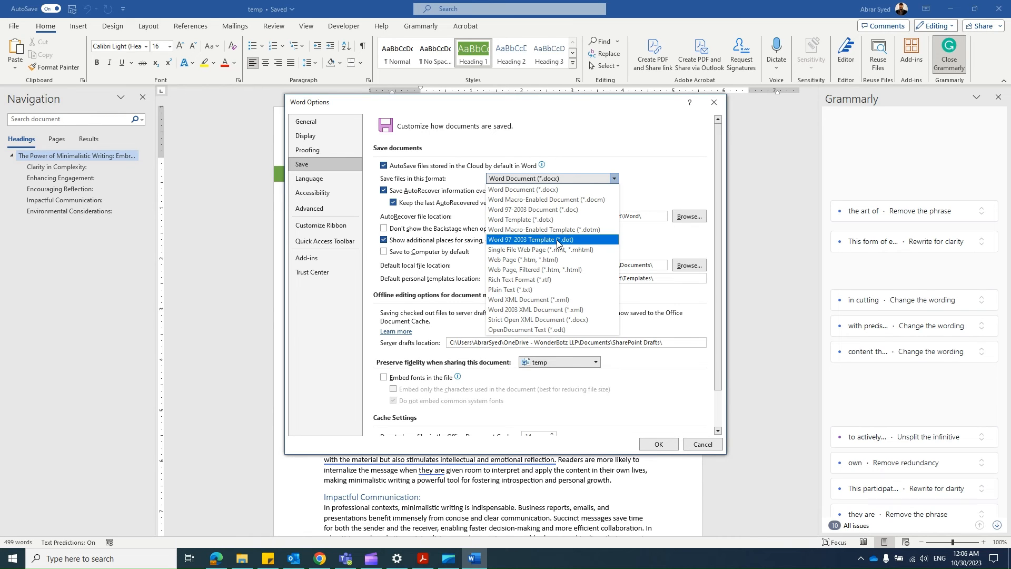
{"action": "mouse_move", "coordinate": [541, 299]}
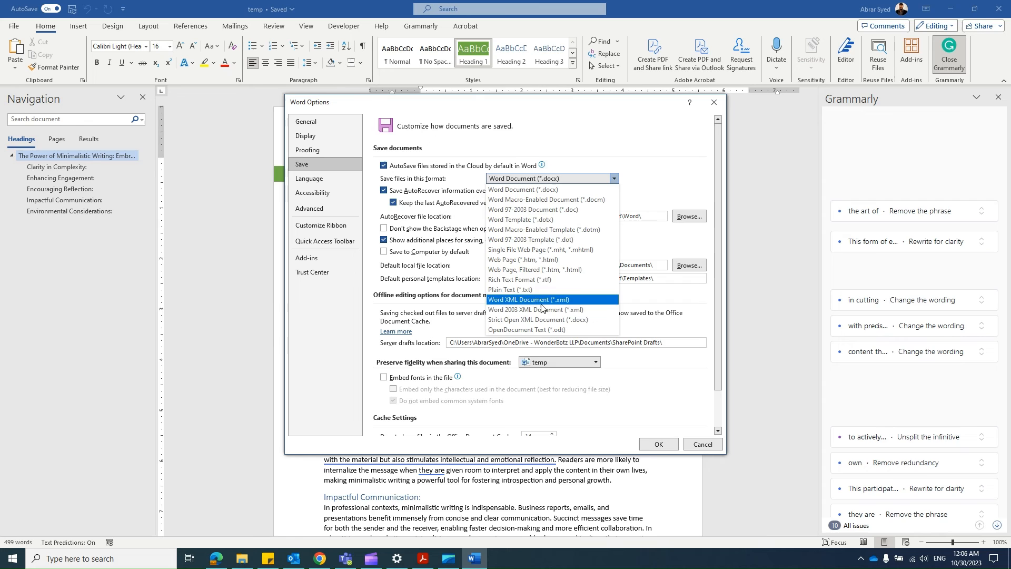
{"action": "mouse_move", "coordinate": [550, 240]}
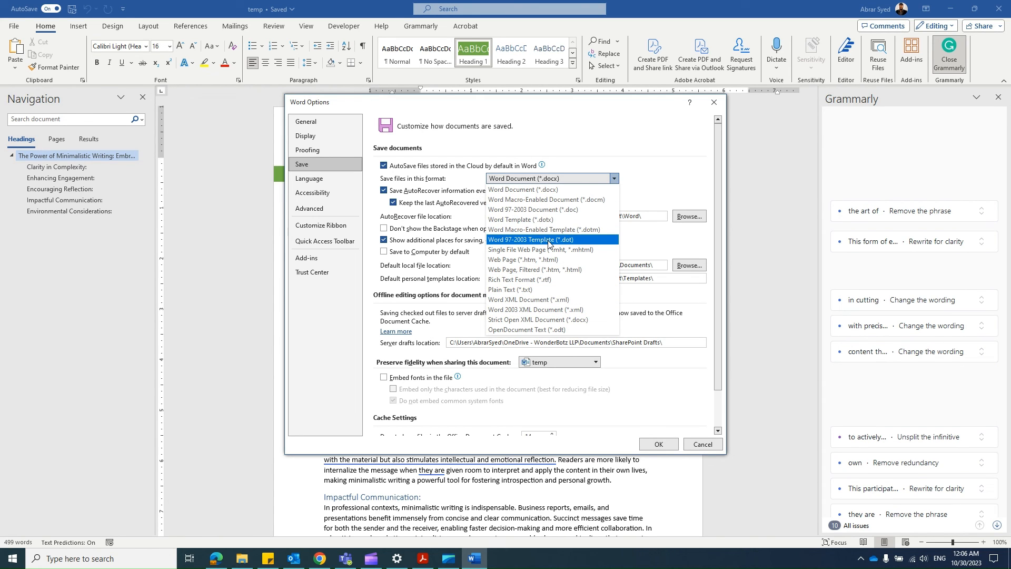
{"action": "mouse_move", "coordinate": [556, 199]}
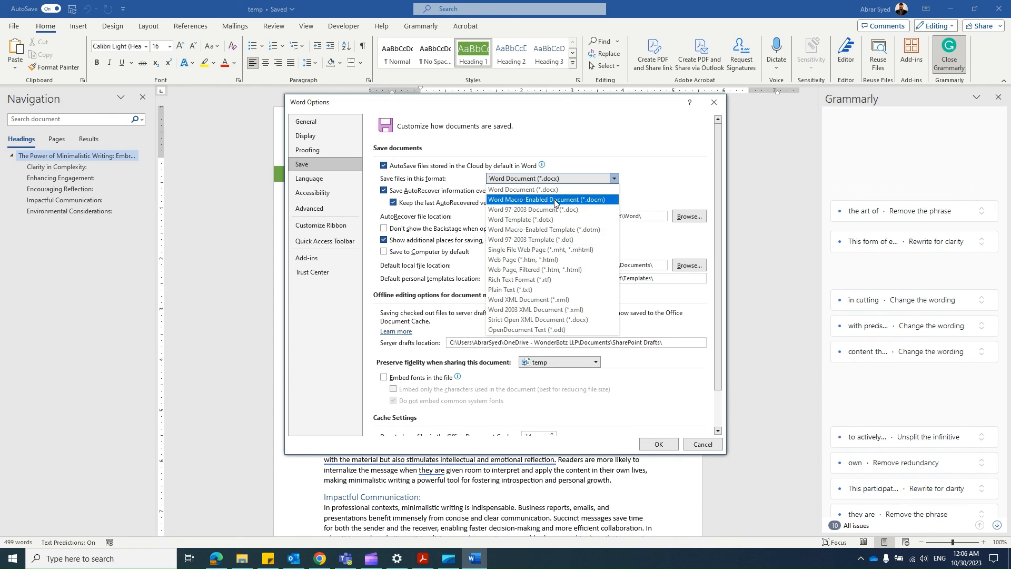
{"action": "mouse_move", "coordinate": [541, 208]}
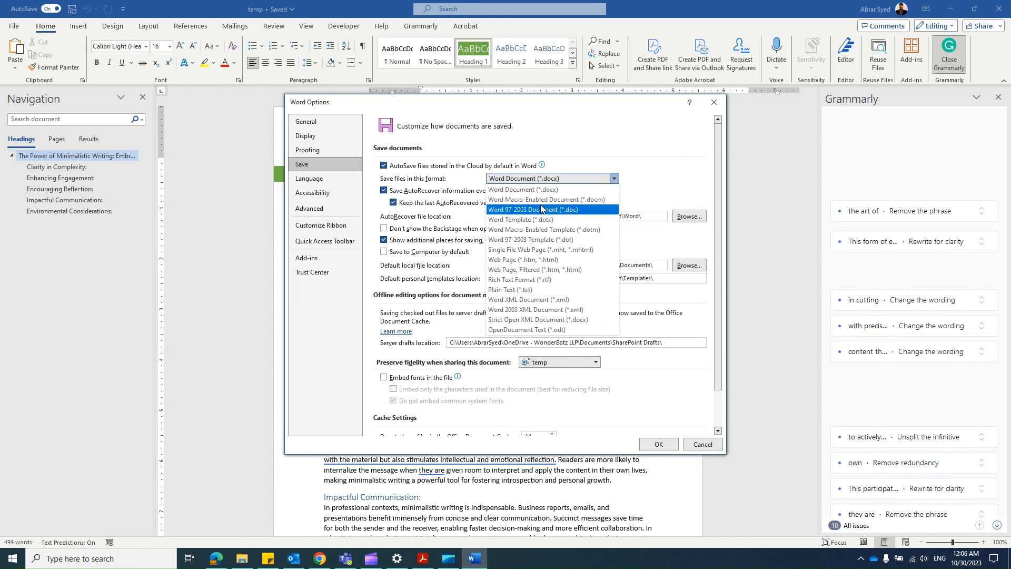